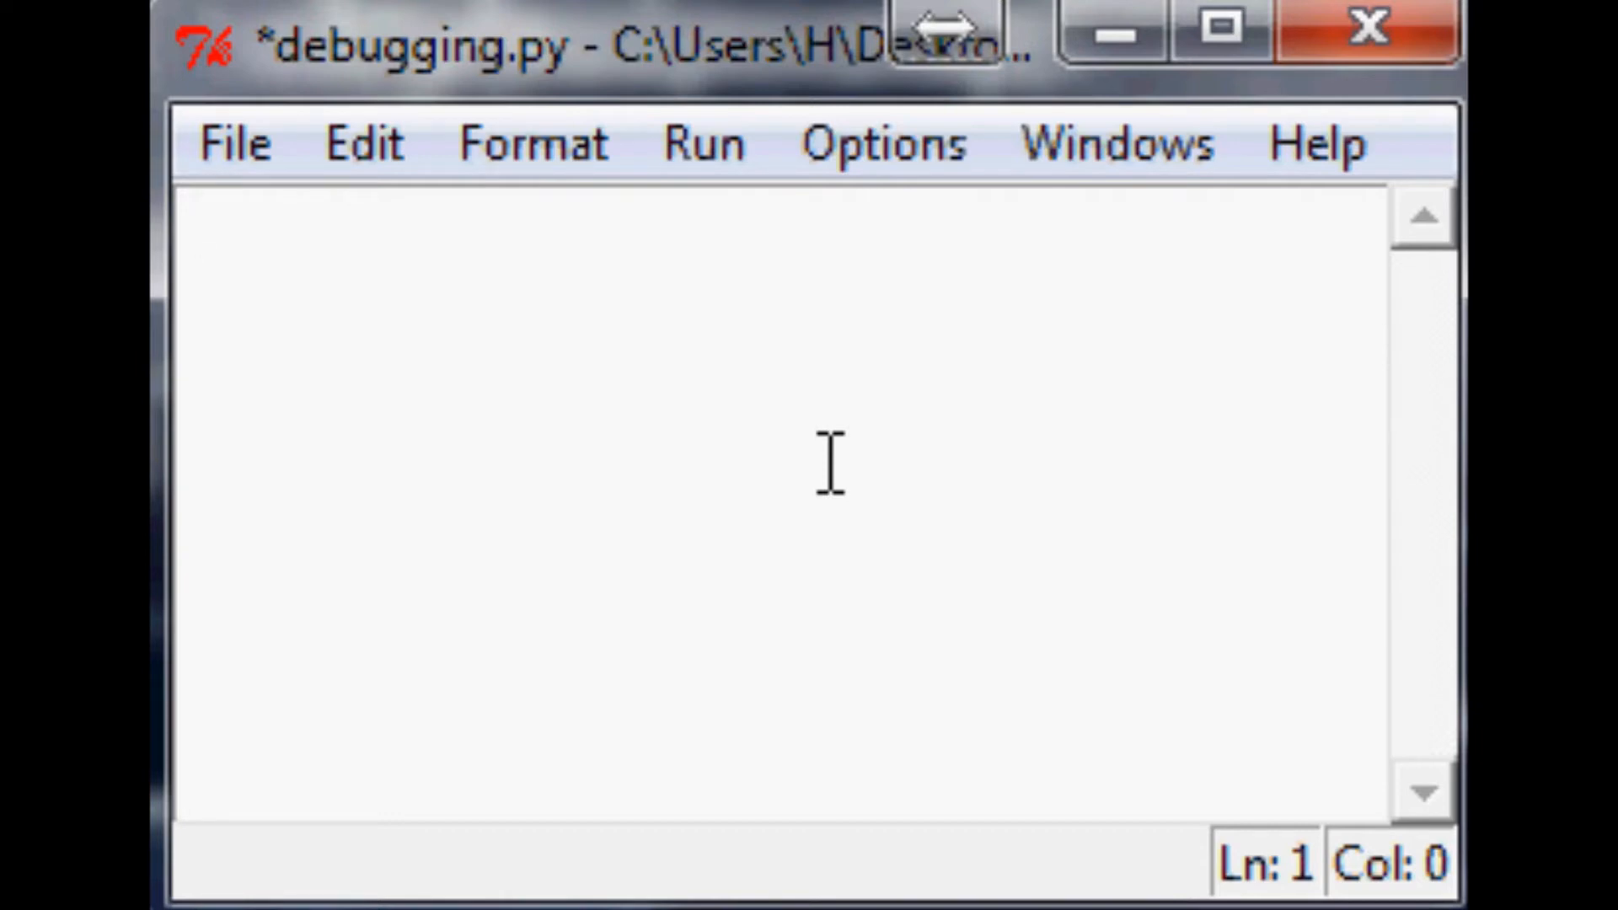
# Step: Enter a 5/0 test line in the empty script, then erase it
pyautogui.click(196, 227)
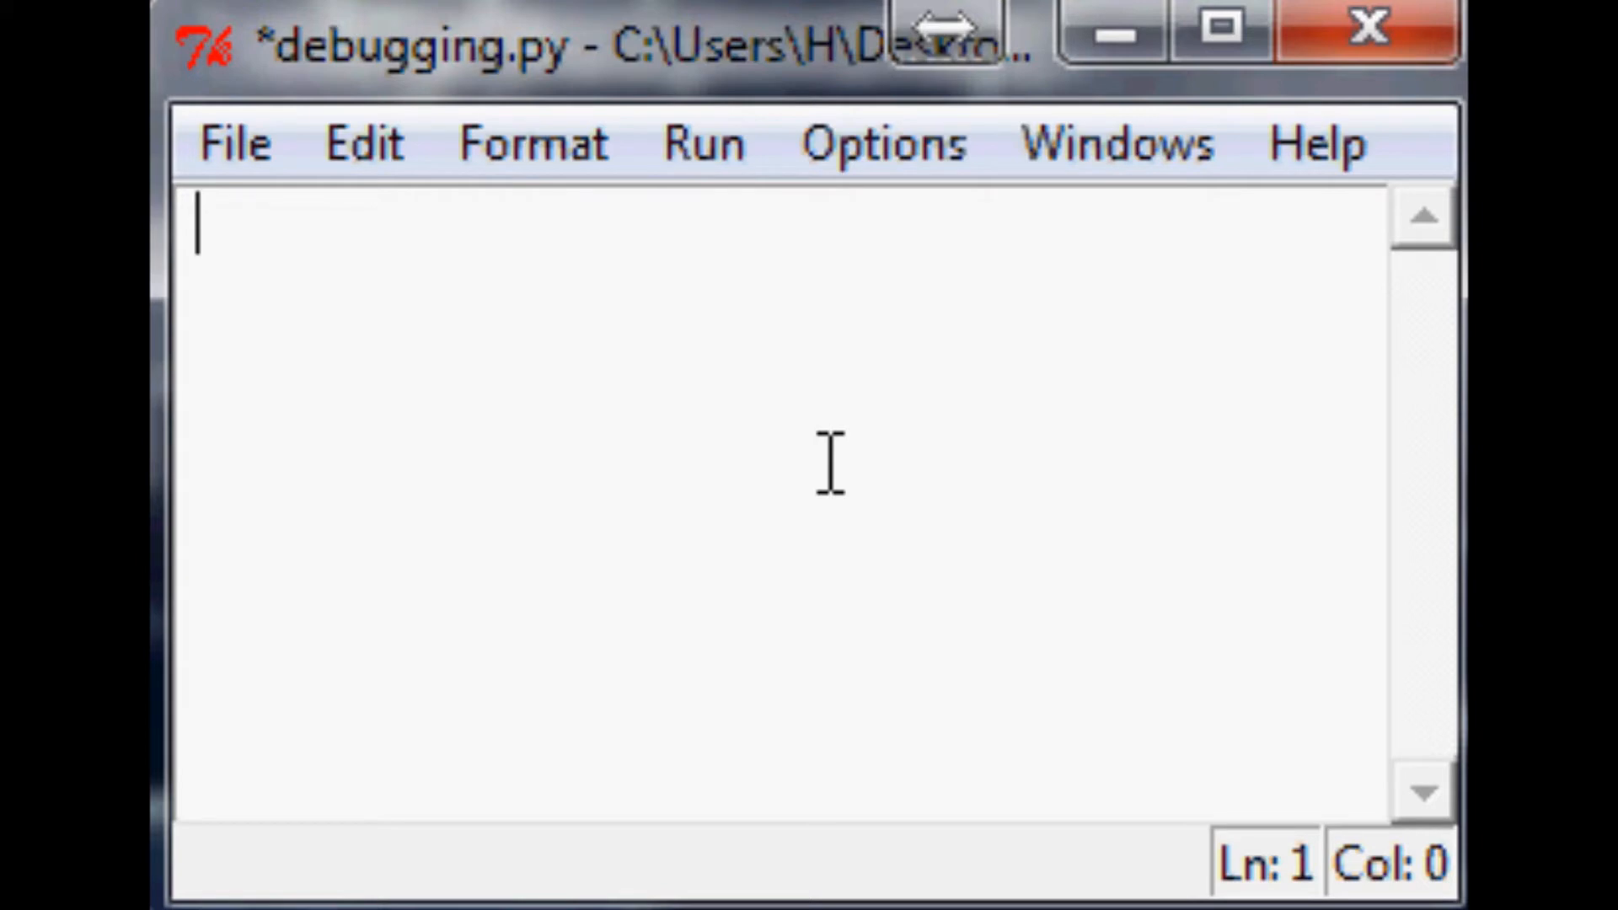
pyautogui.write('5/0')
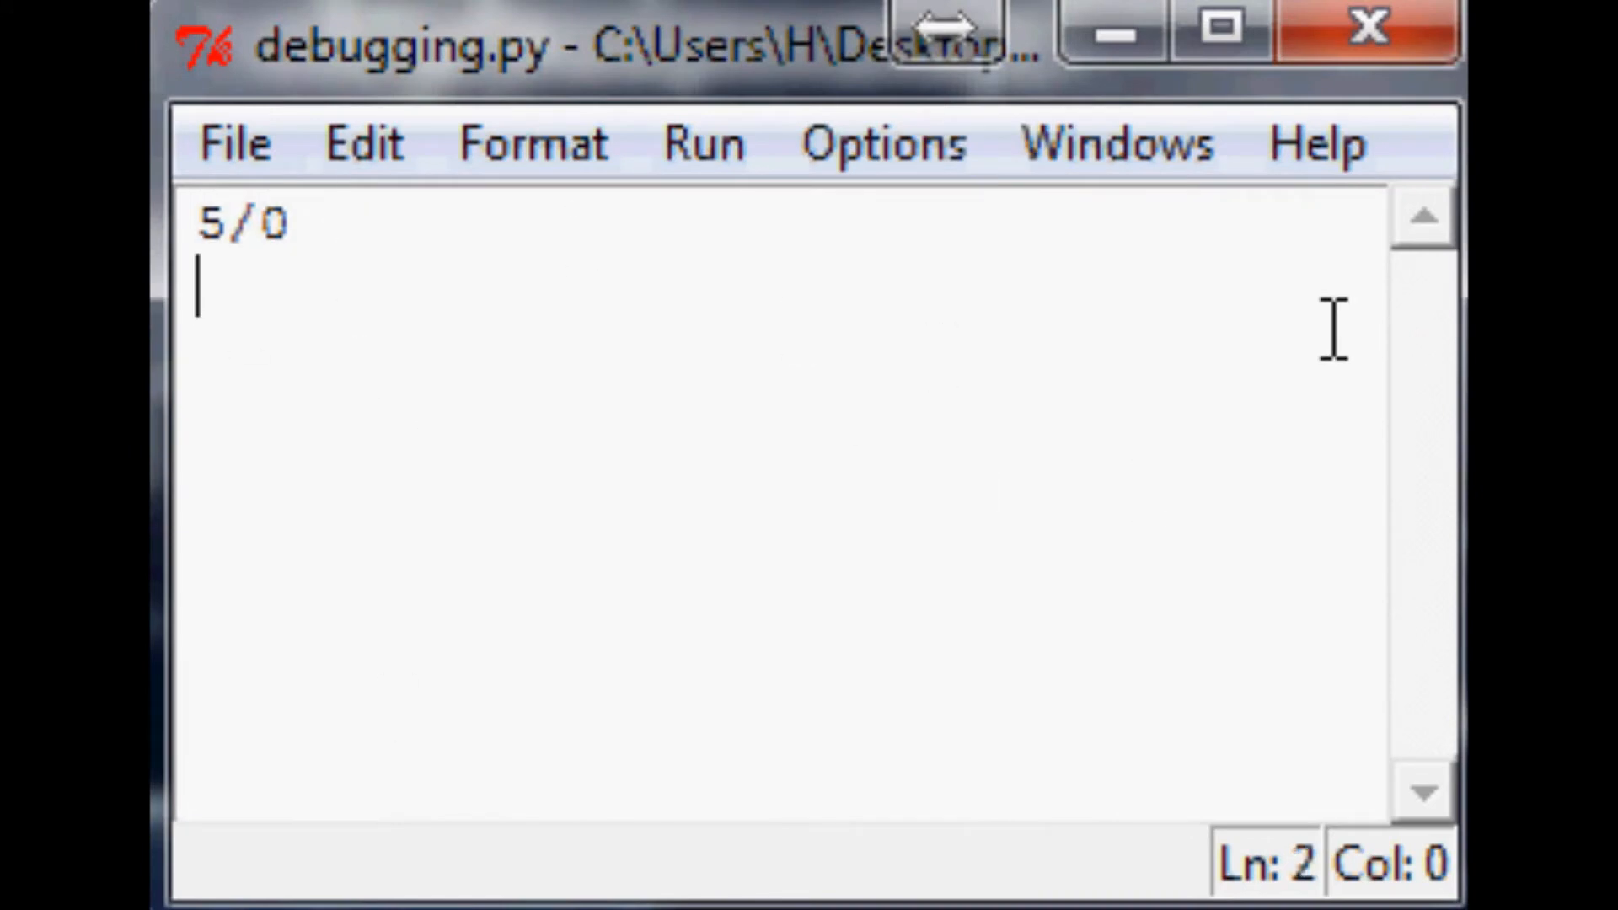
pyautogui.press('Backspace')
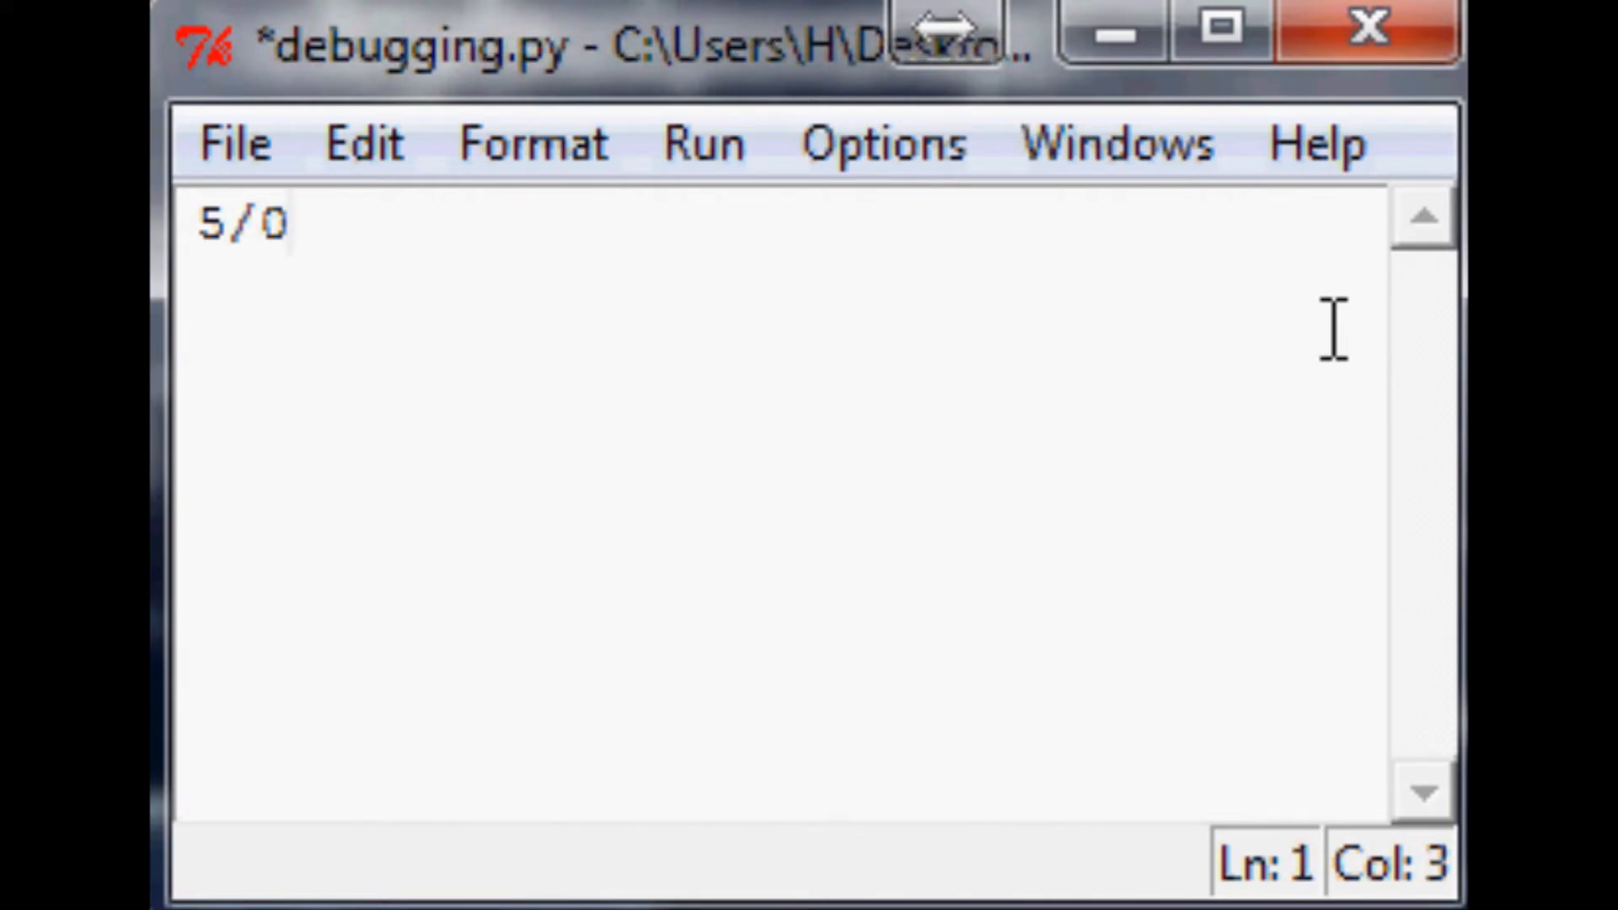
pyautogui.press('Backspace')
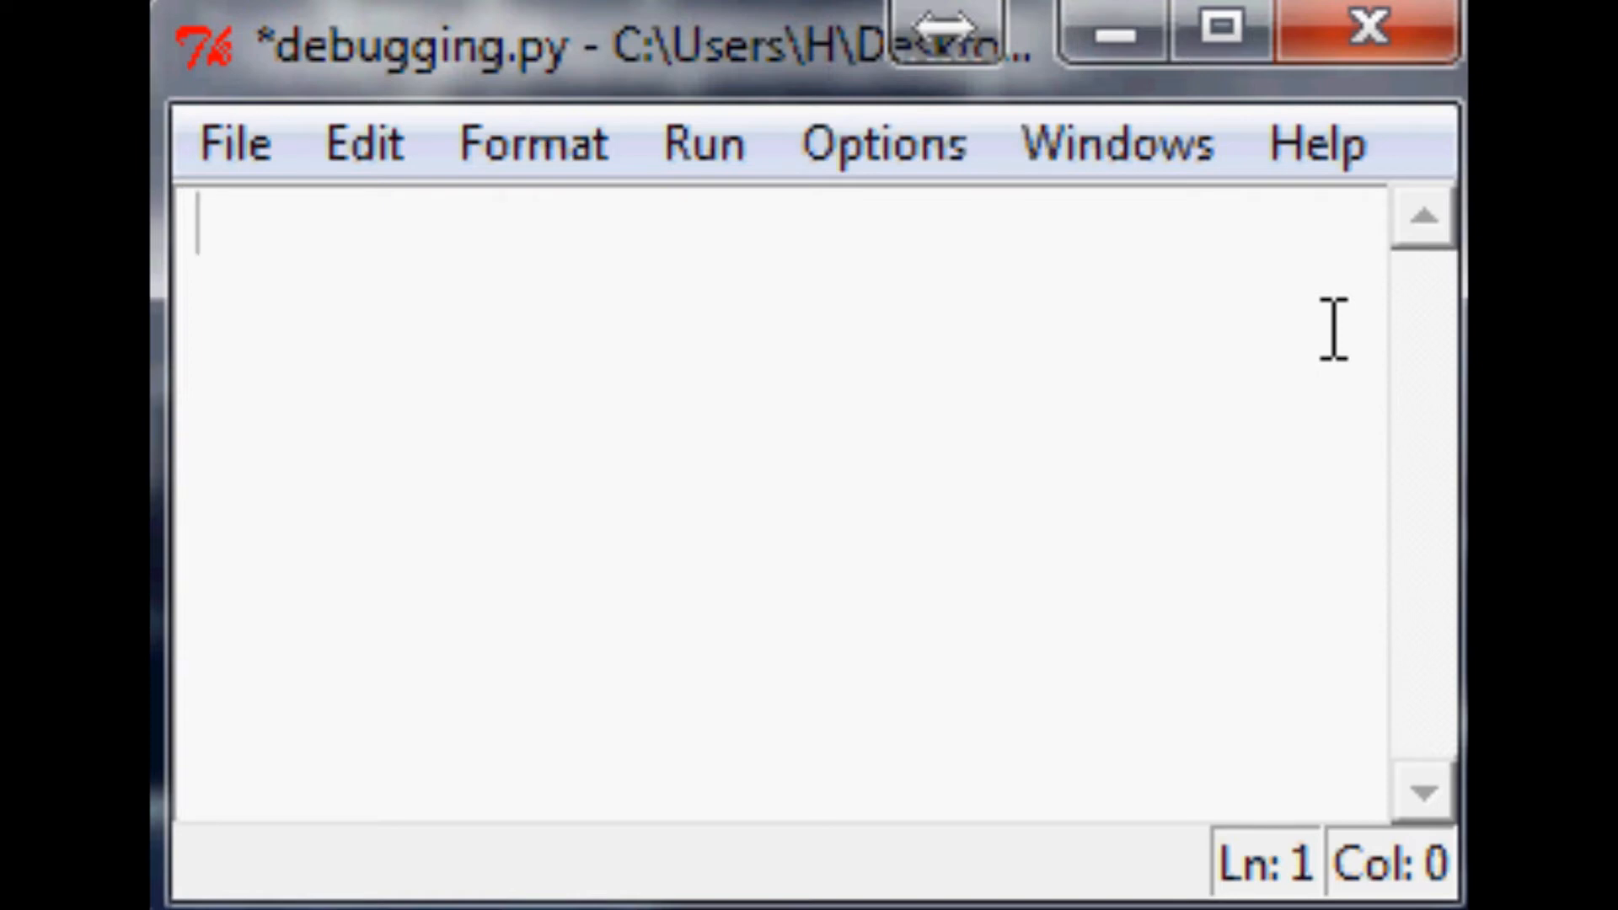
# Step: Write y = [] and x = len(y) as the first two lines
pyautogui.write('y = []')
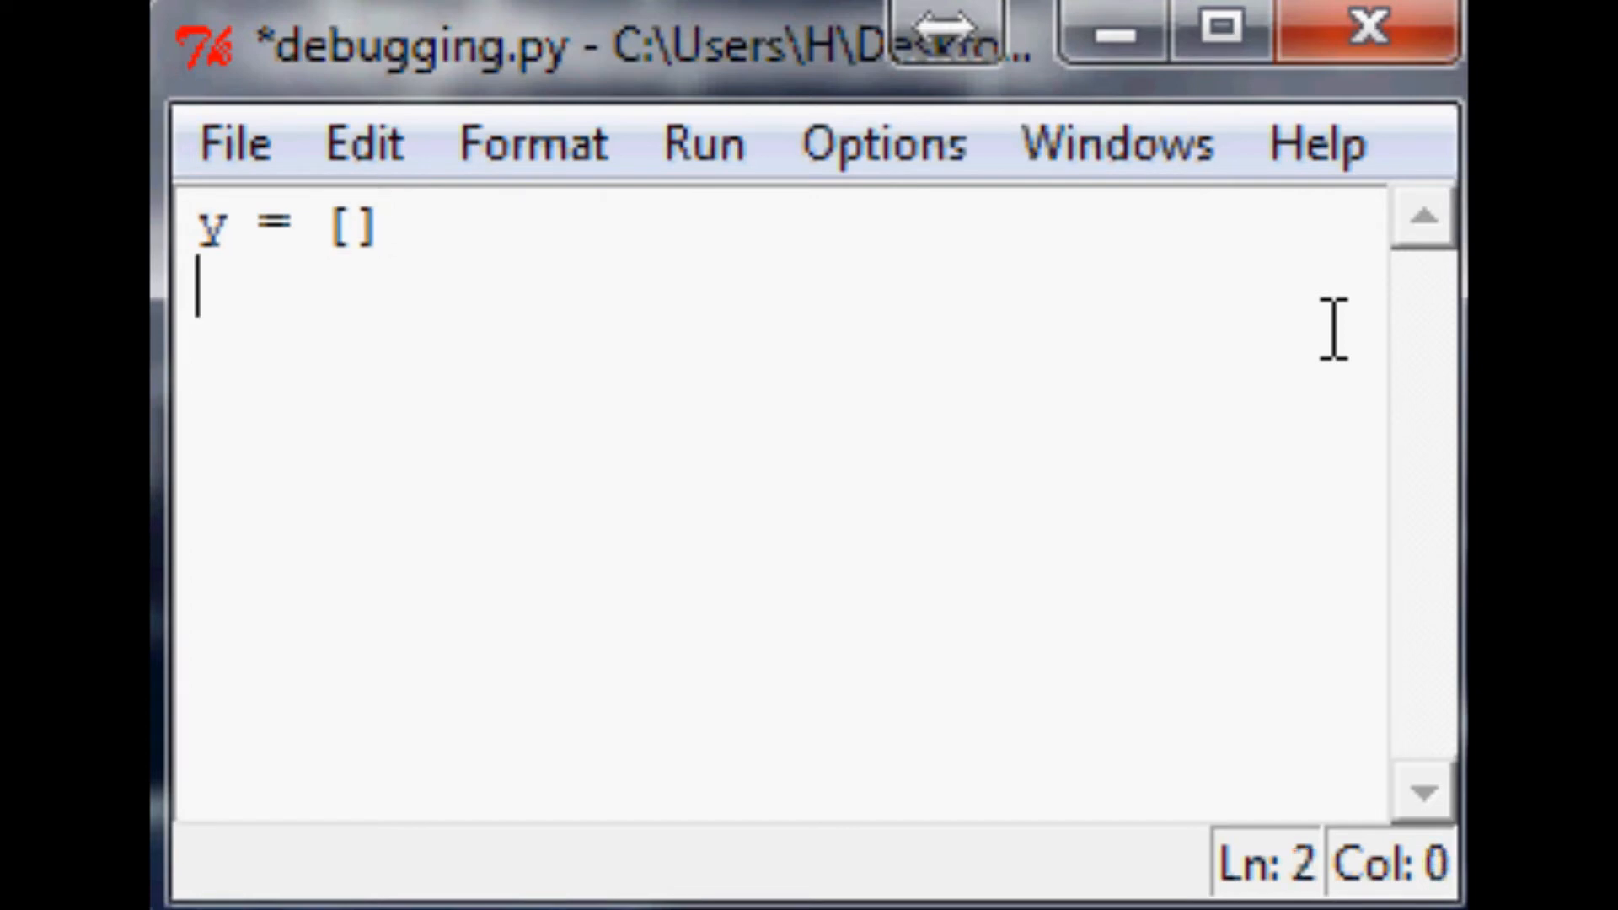
pyautogui.write('x =')
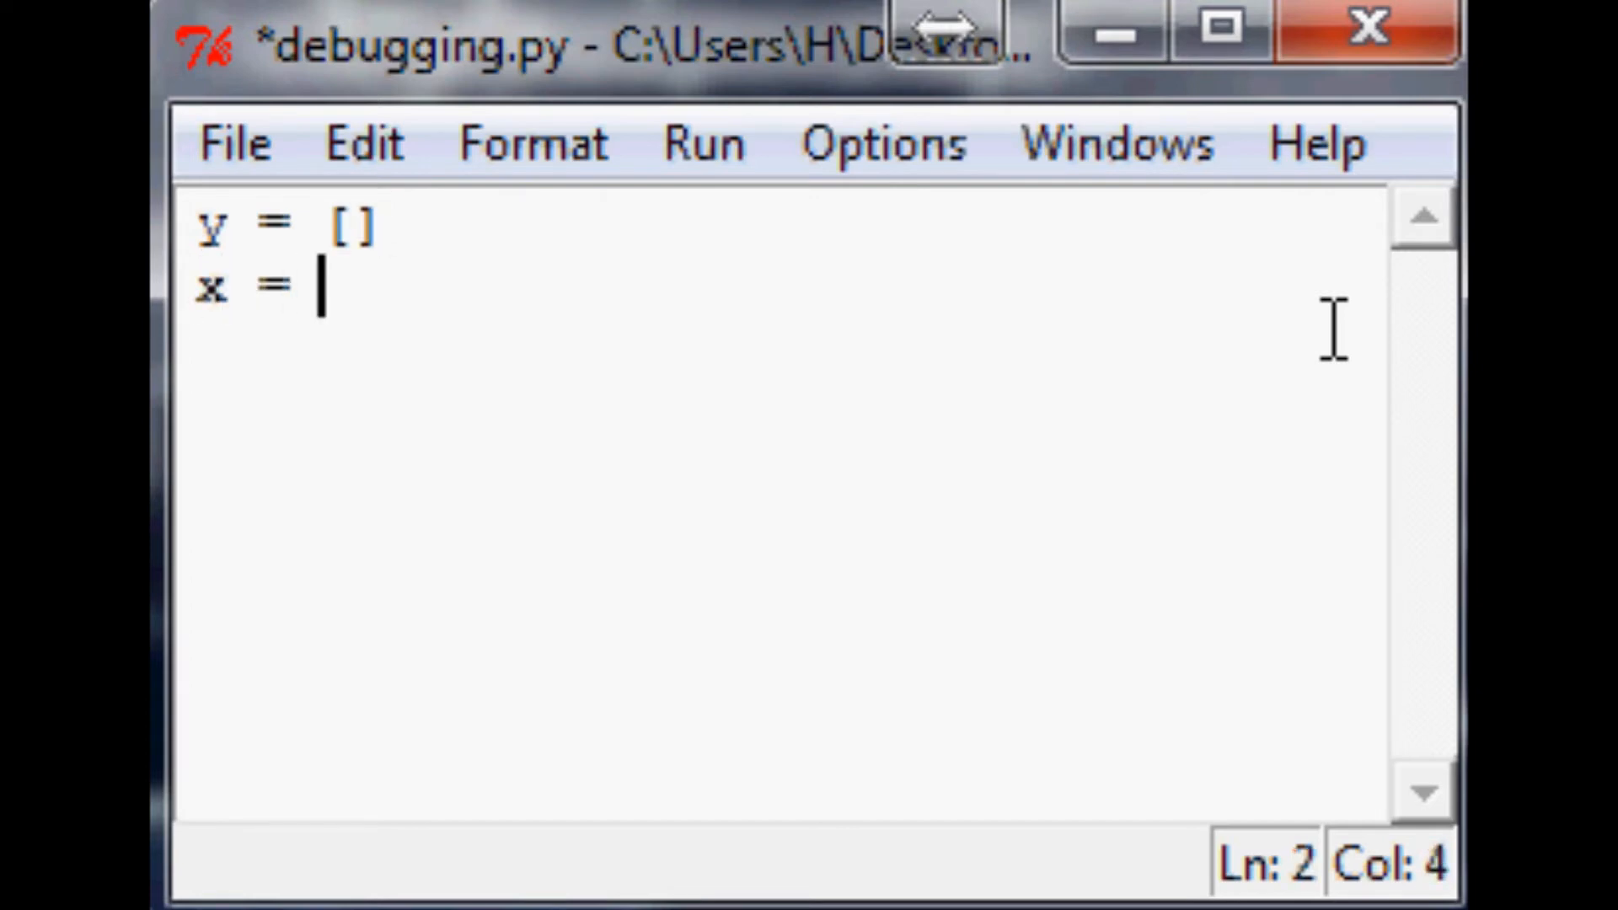
pyautogui.write('len')
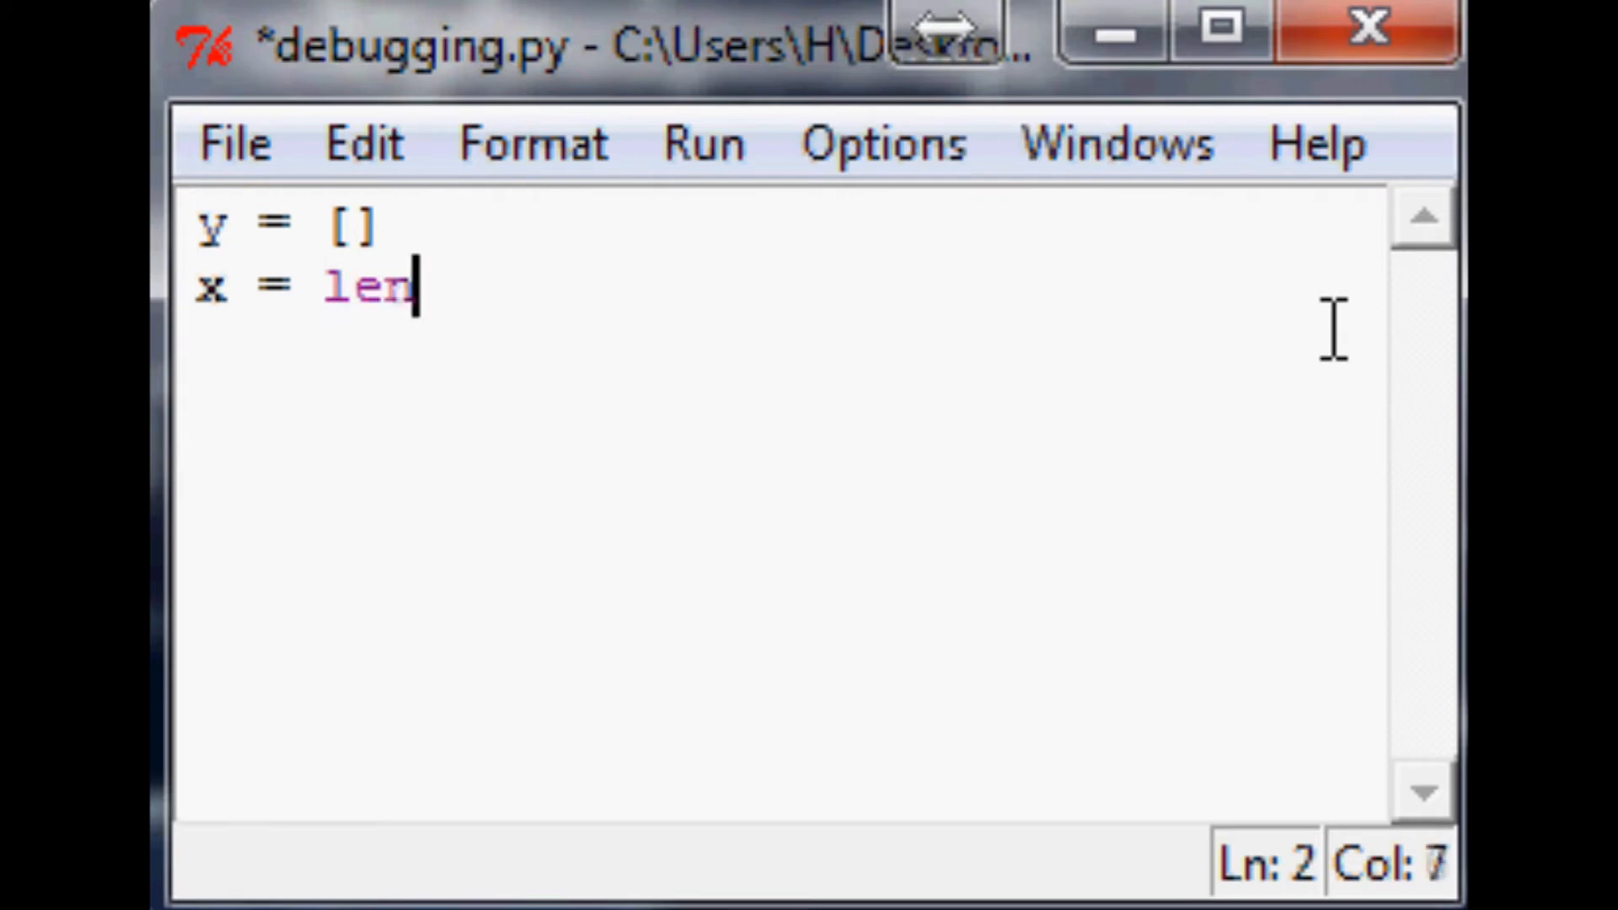
pyautogui.write('(y)')
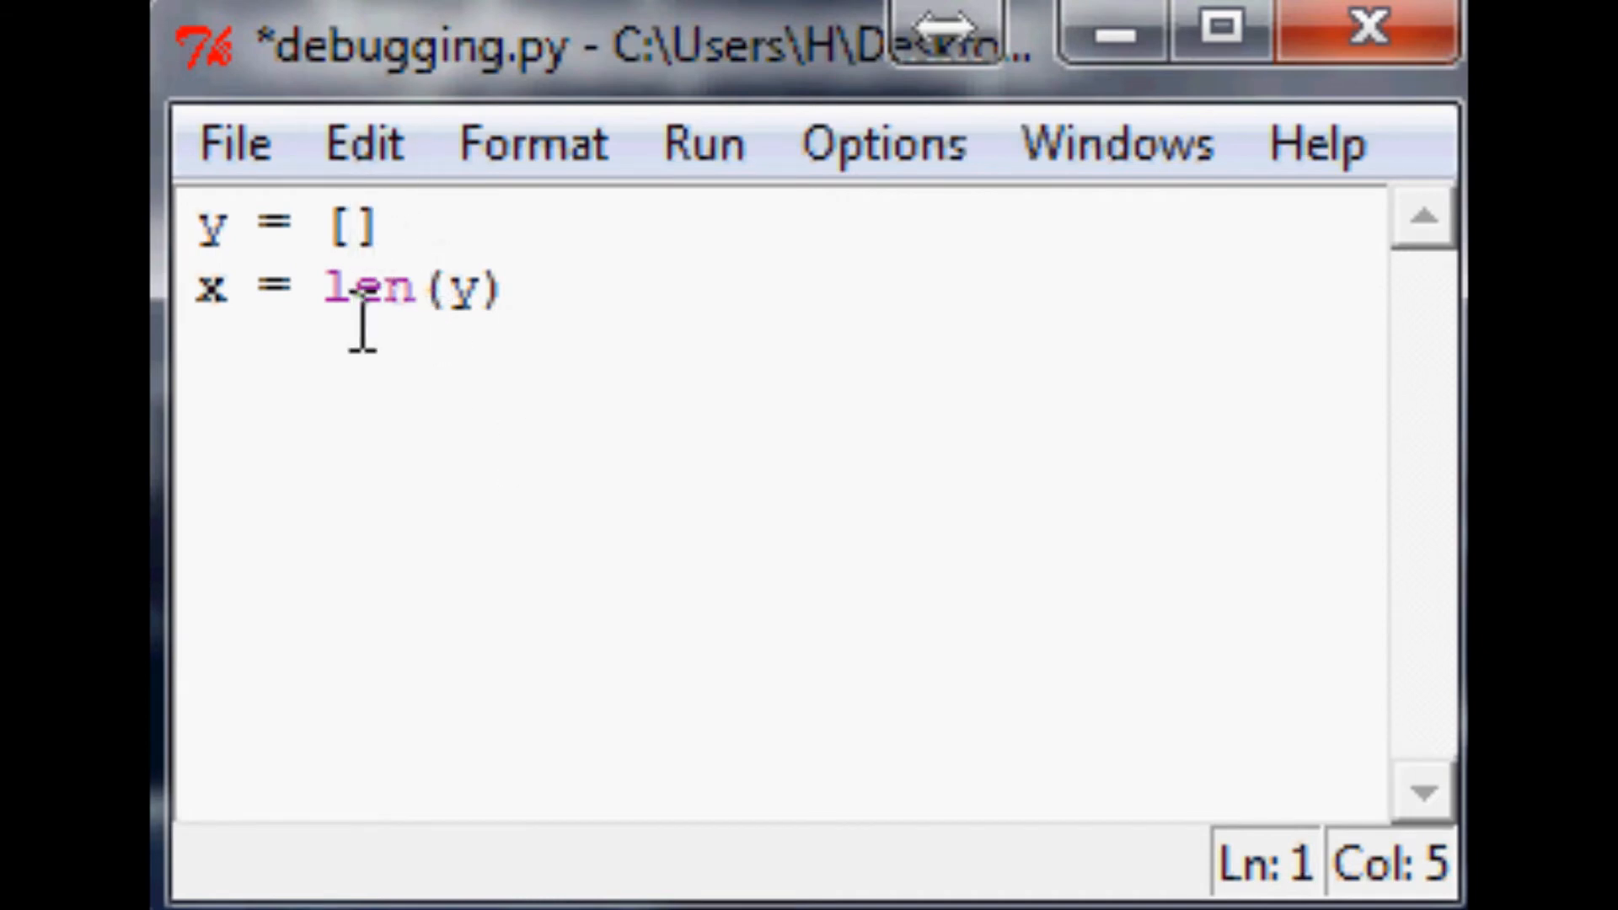
pyautogui.press('Enter')
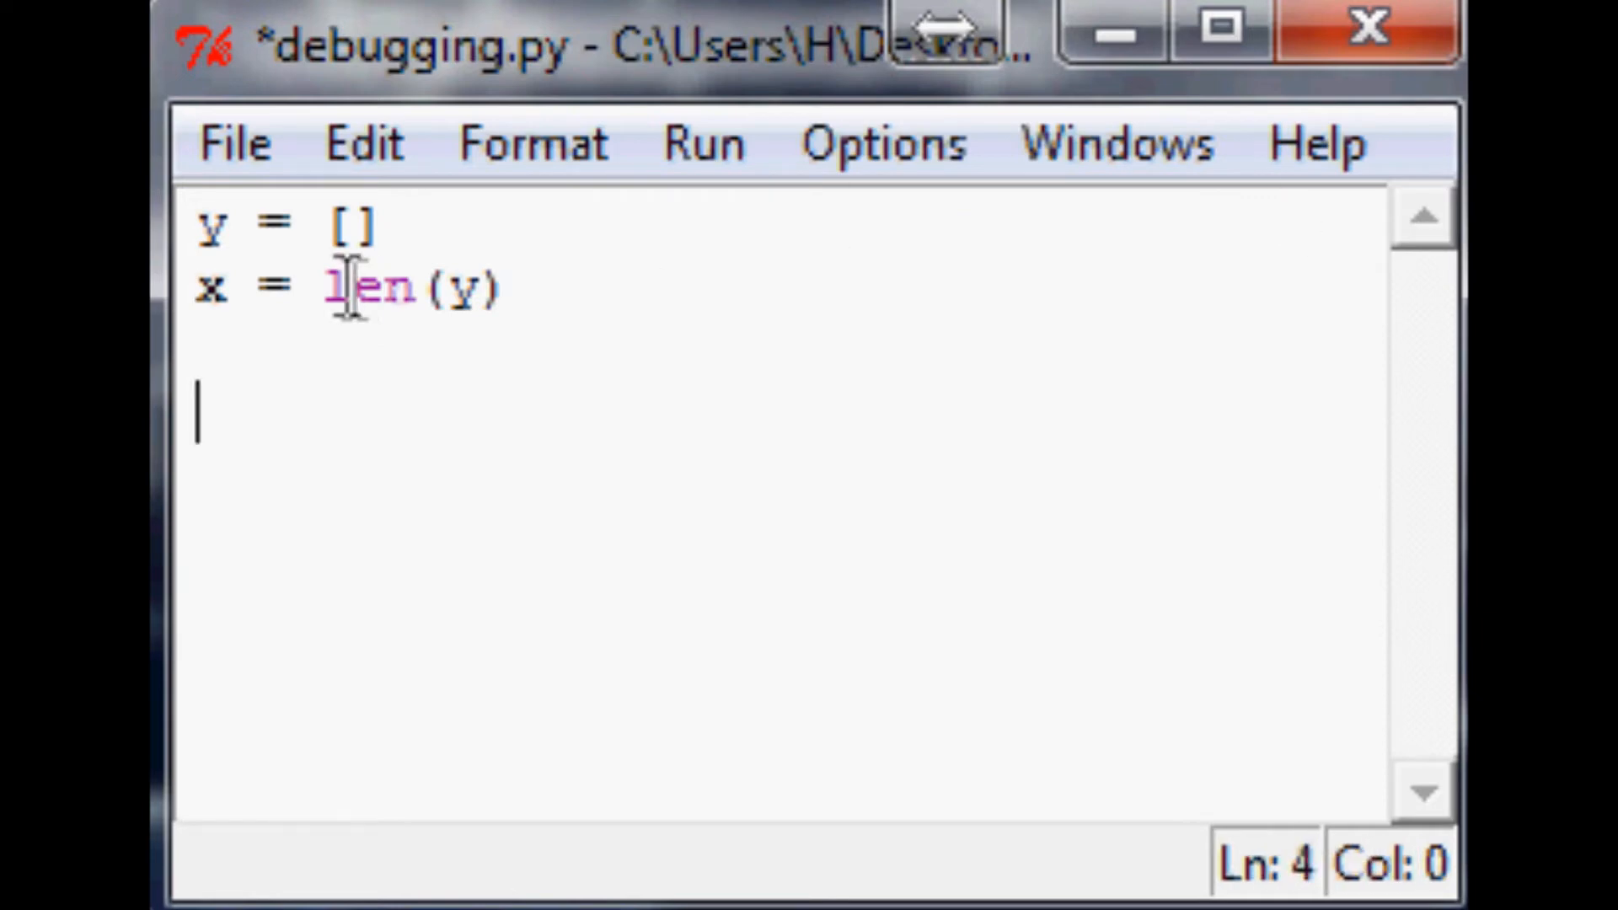
pyautogui.click(382, 224)
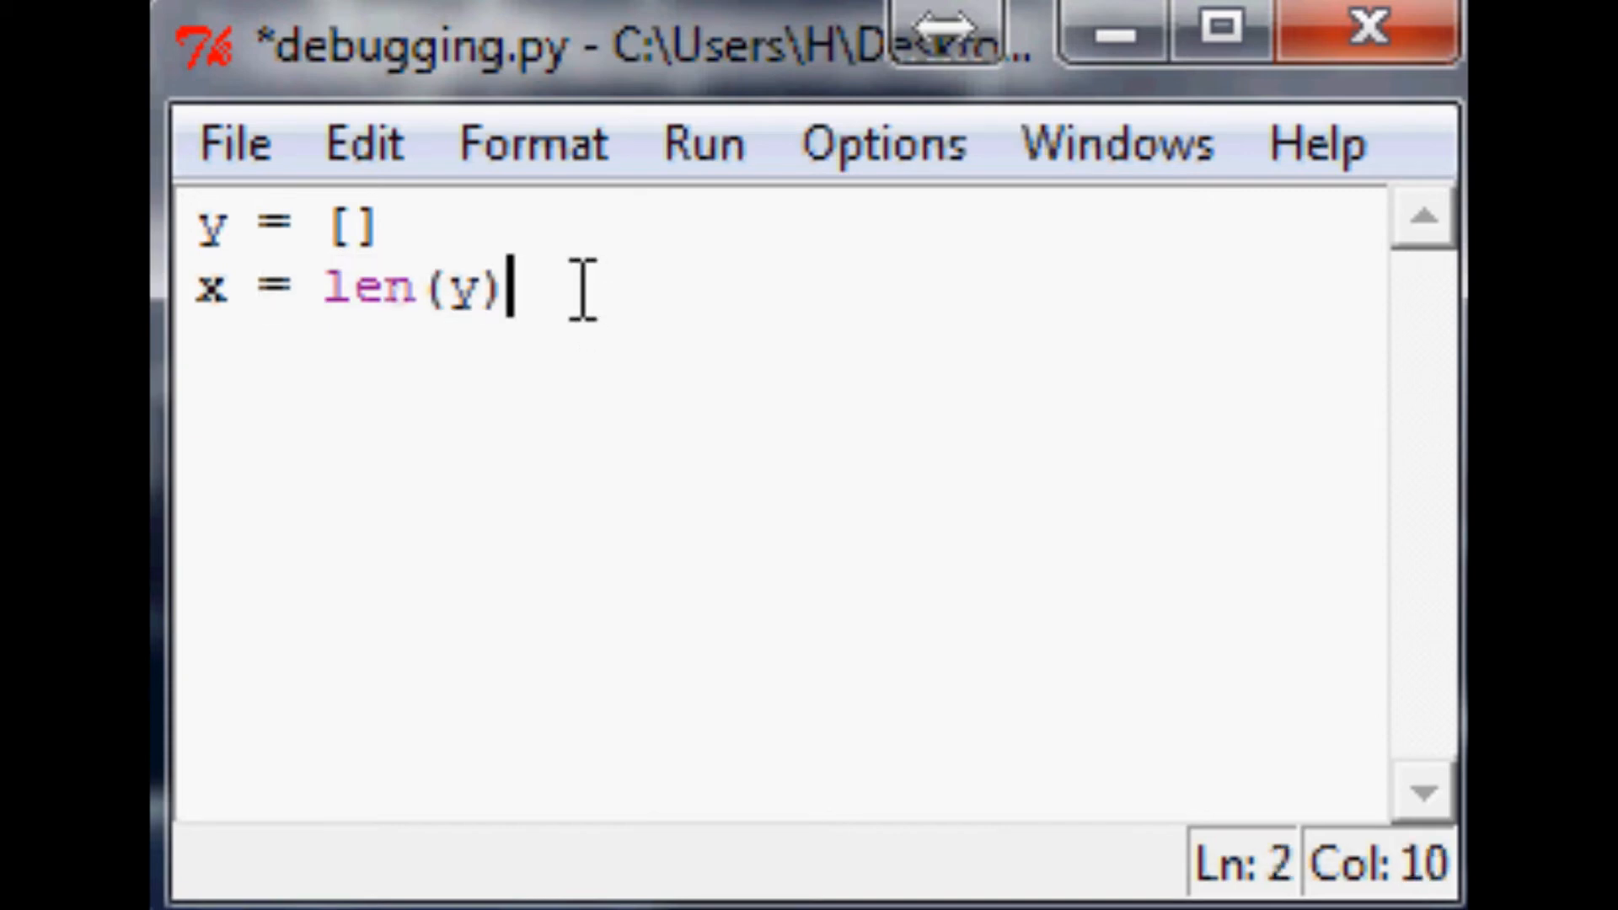
pyautogui.moveTo(304, 243)
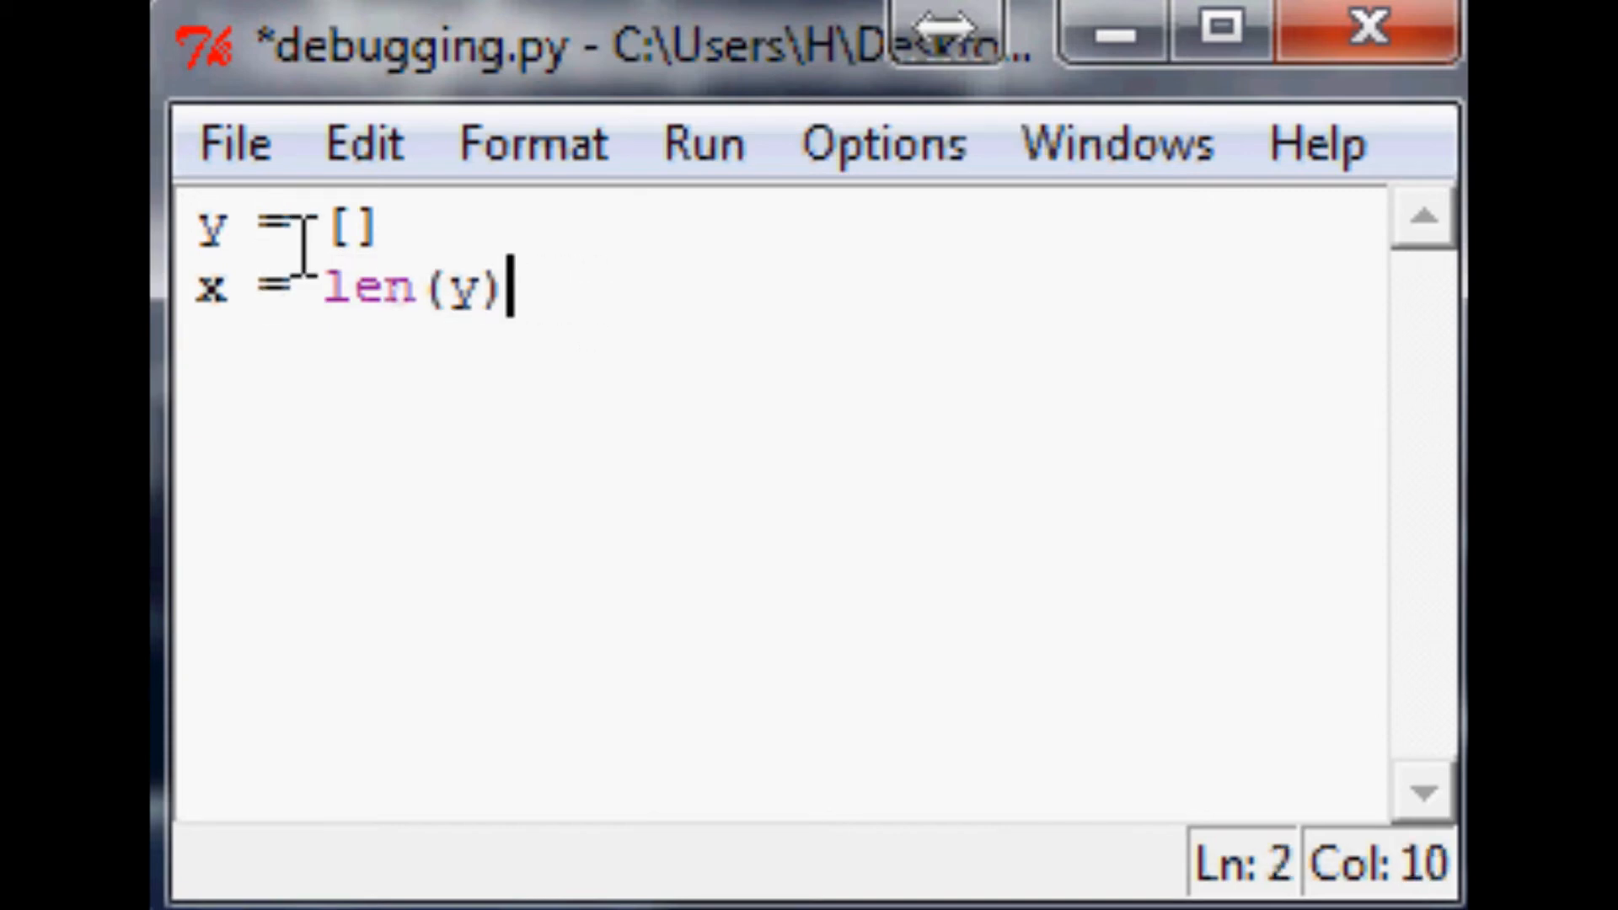
pyautogui.moveTo(965, 413)
pyautogui.write('def f')
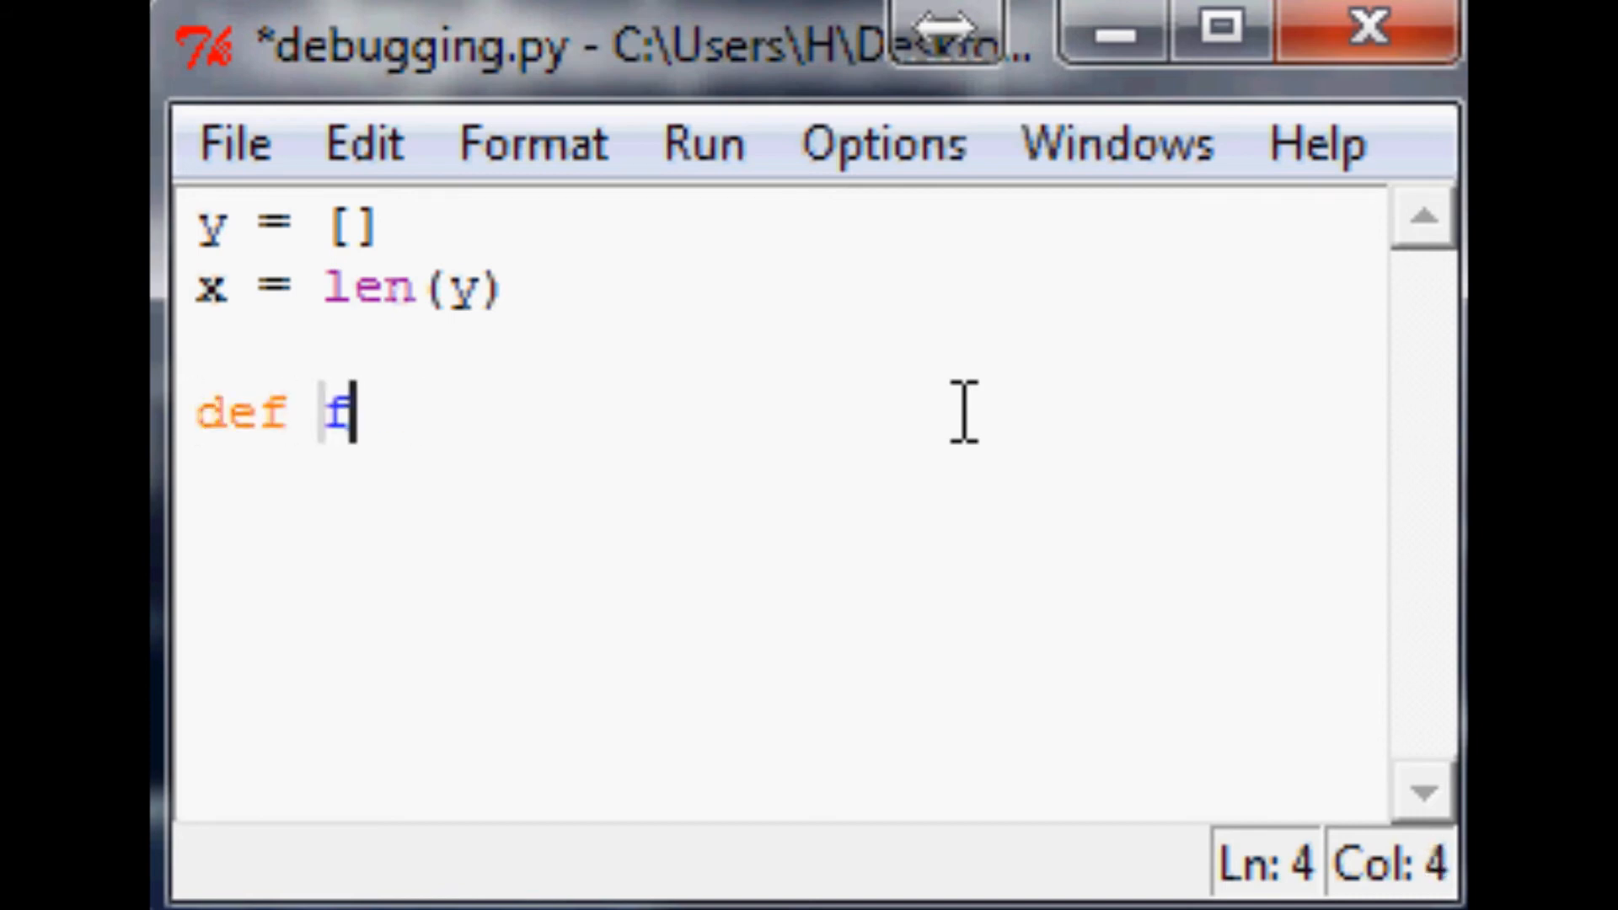
# Step: Define func() that prints 'srs bsns' and sets z = 15/x, then save debugging.py
pyautogui.write('unc():')
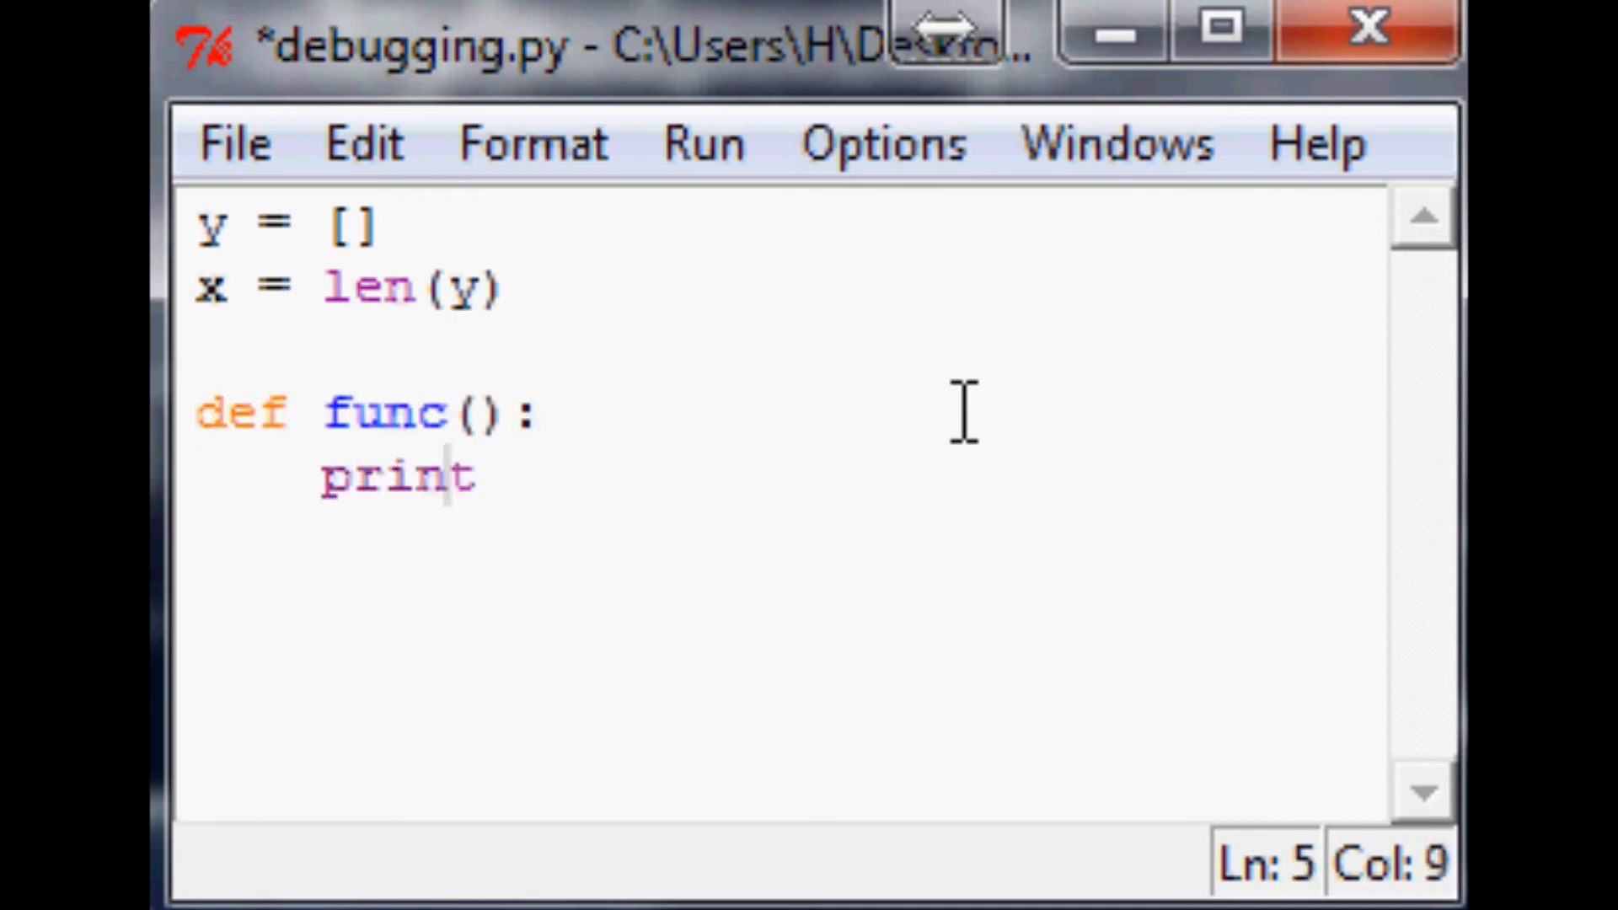
pyautogui.write("'srs bsns")
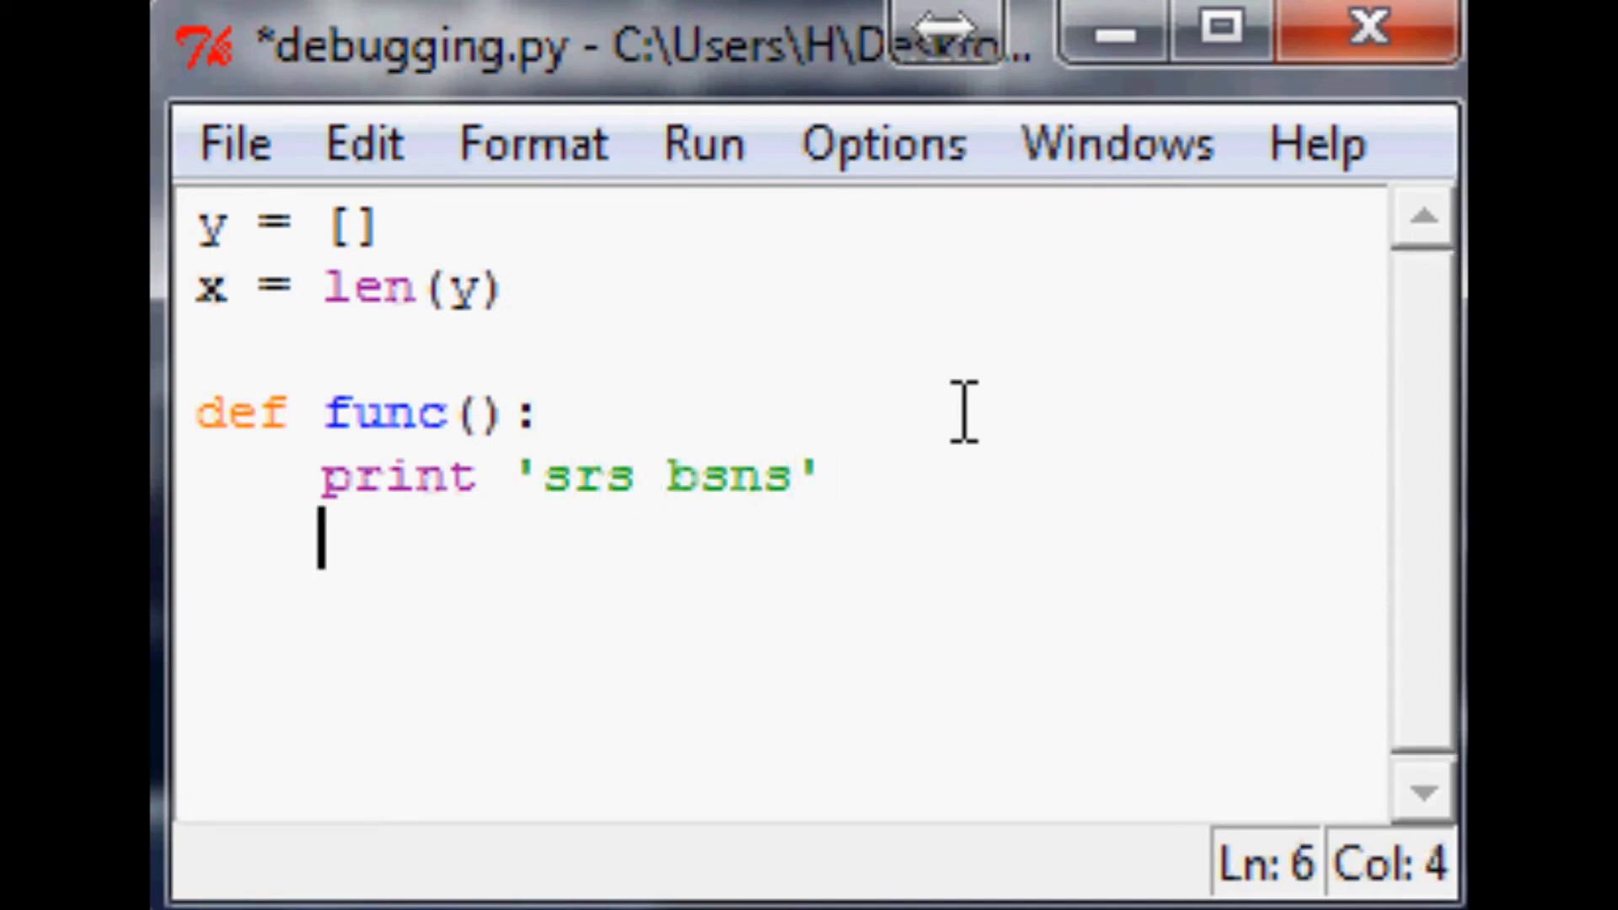
pyautogui.write('z')
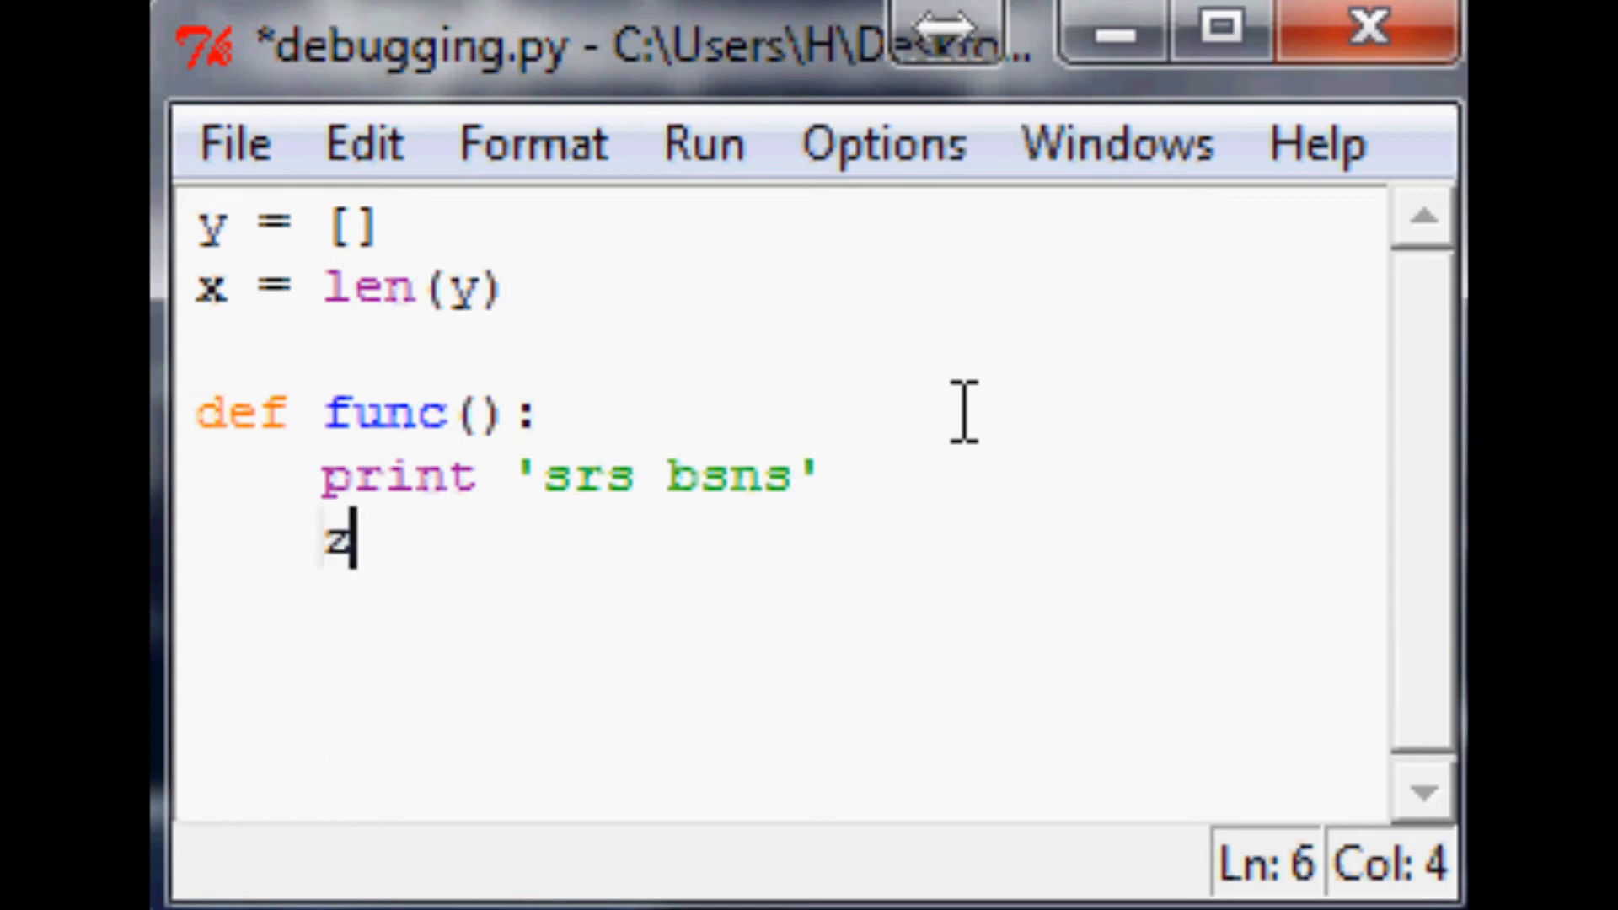
pyautogui.write('= 15')
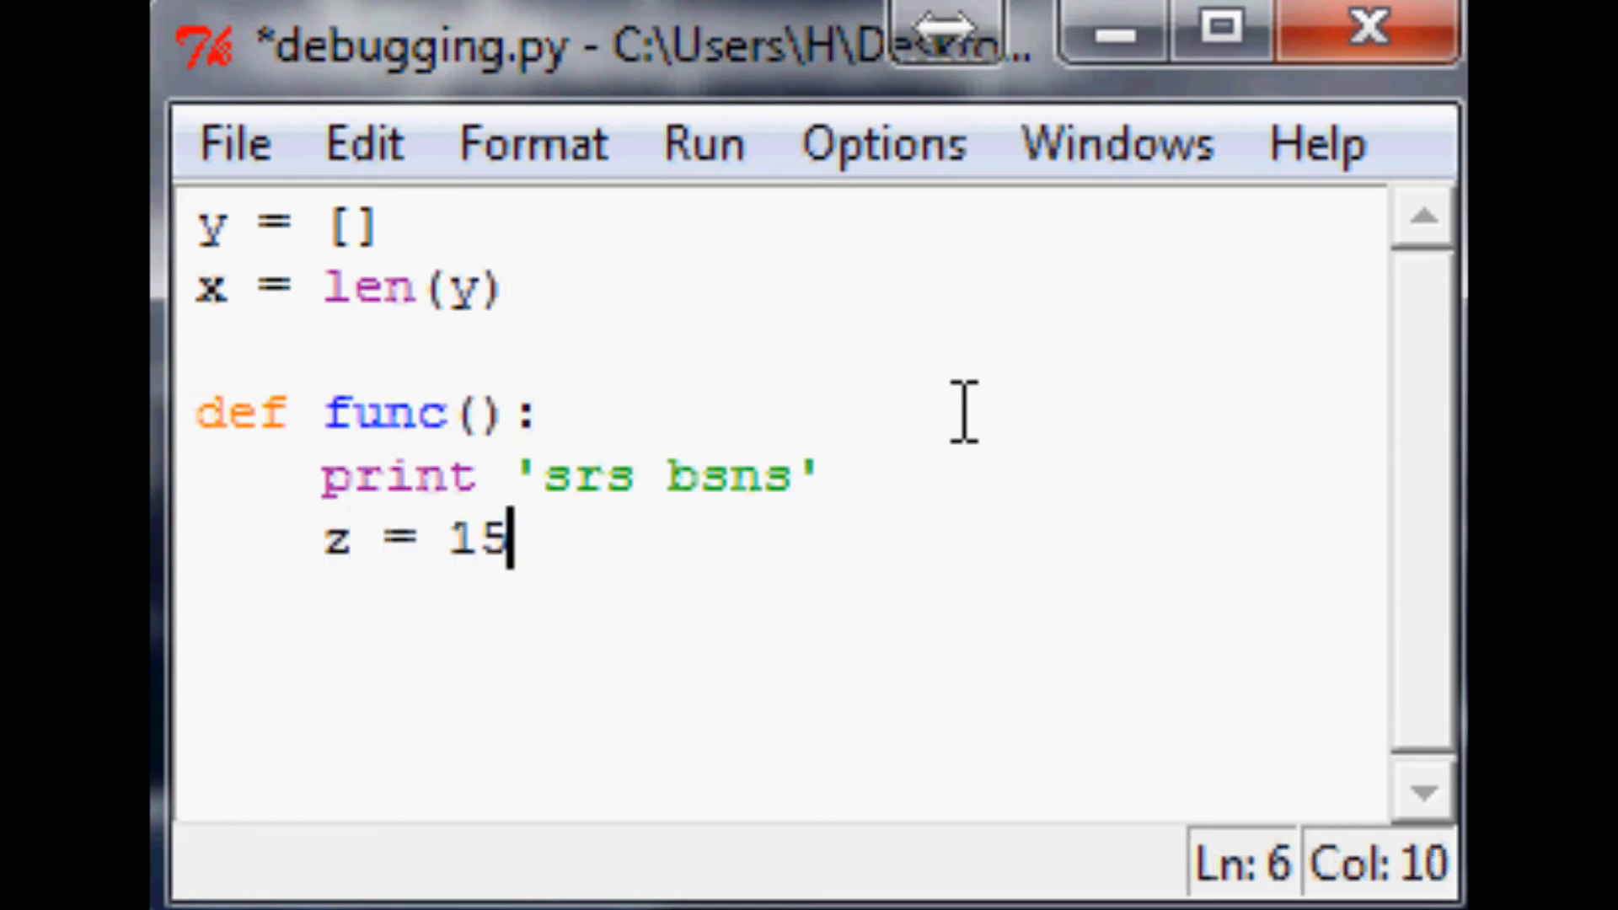
pyautogui.write('/x')
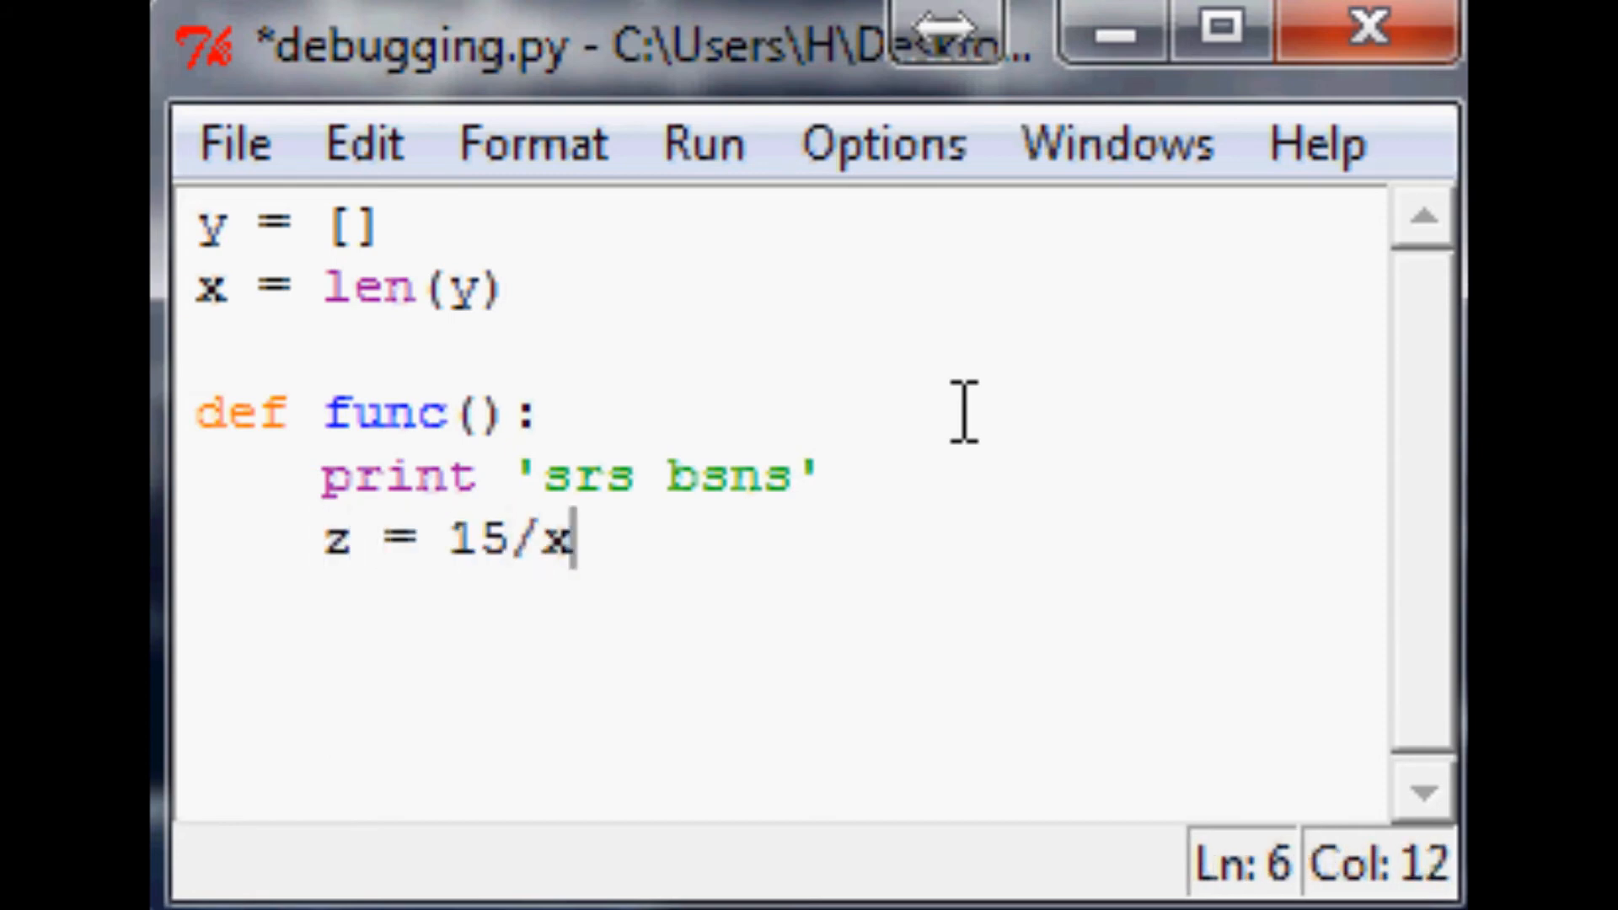
pyautogui.press('ctrl+s')
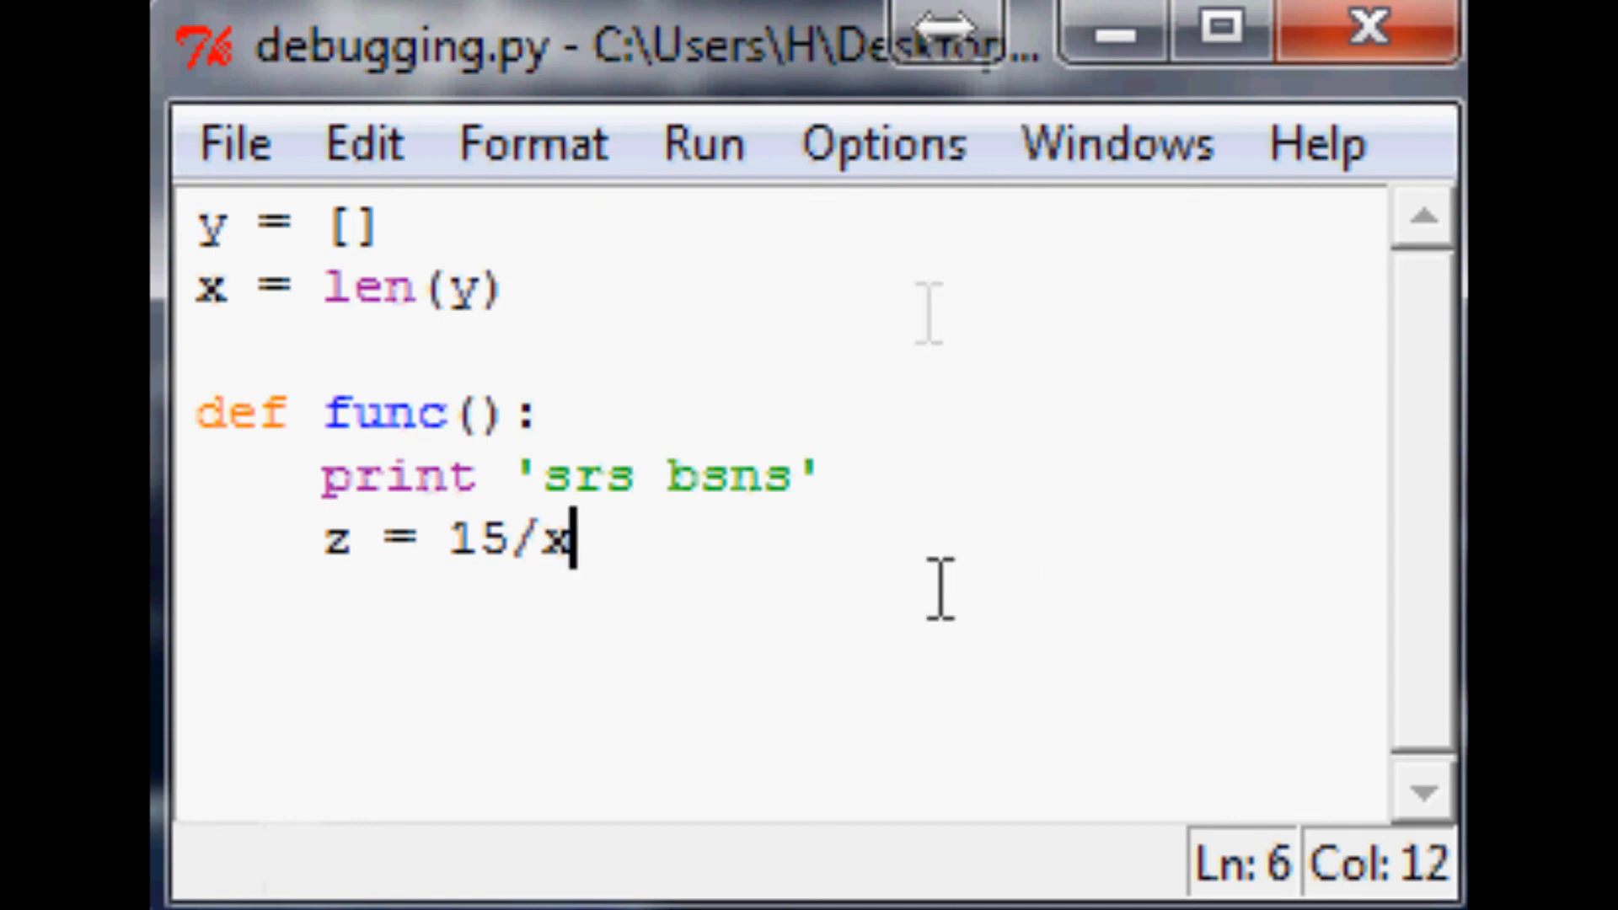
pyautogui.moveTo(644, 359)
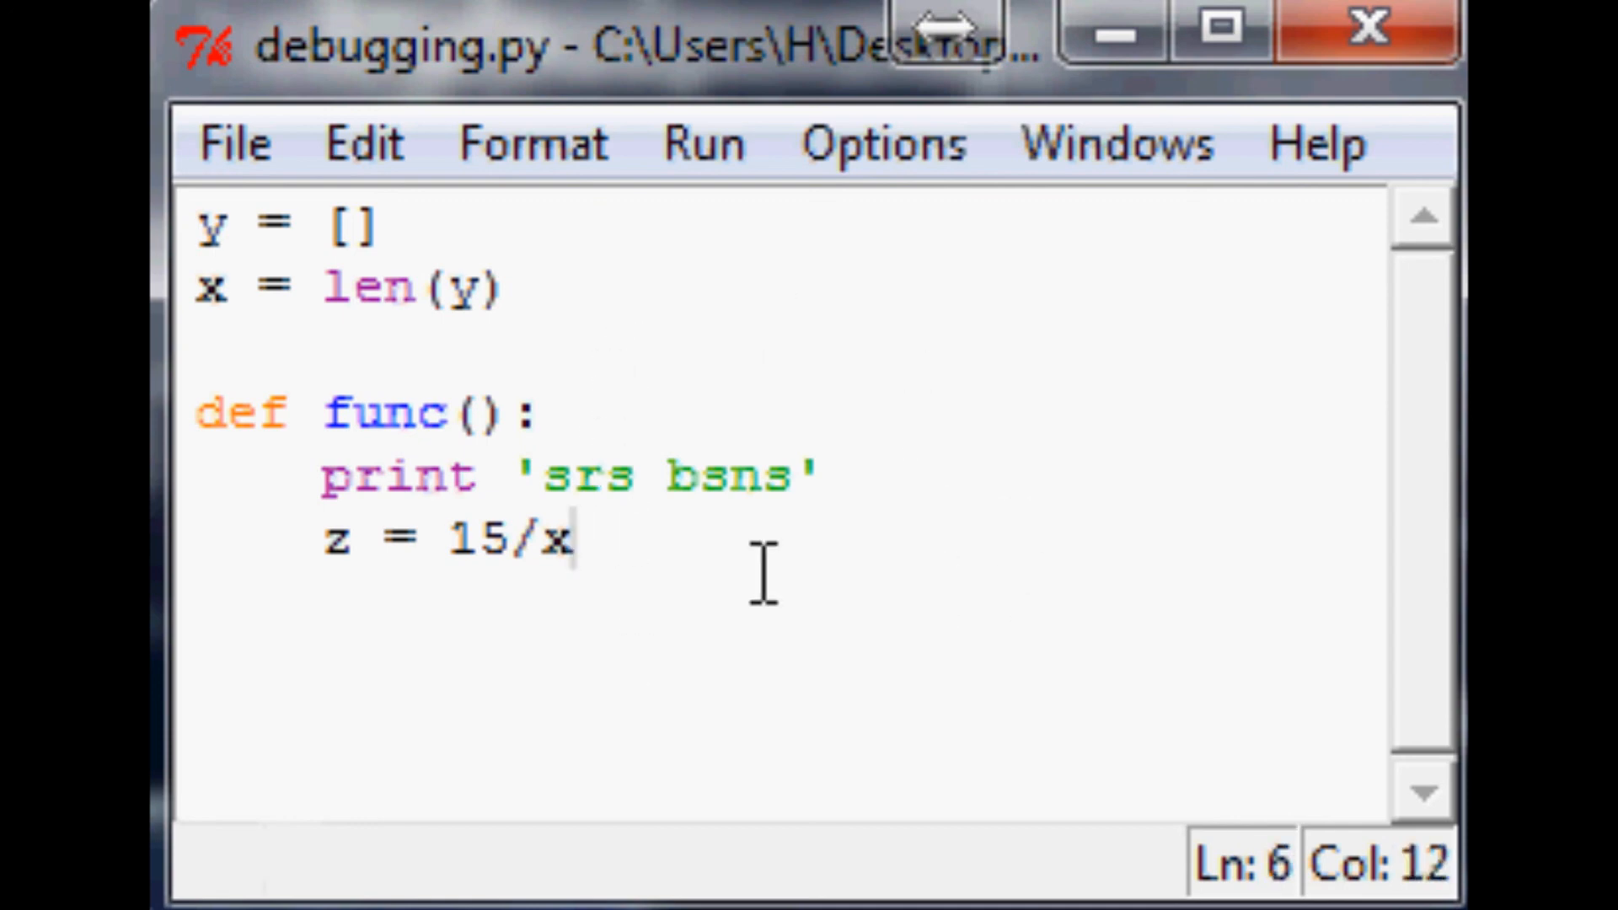
# Step: Replace x with 0 so func()'s last line reads z = 15/0
pyautogui.write('0')
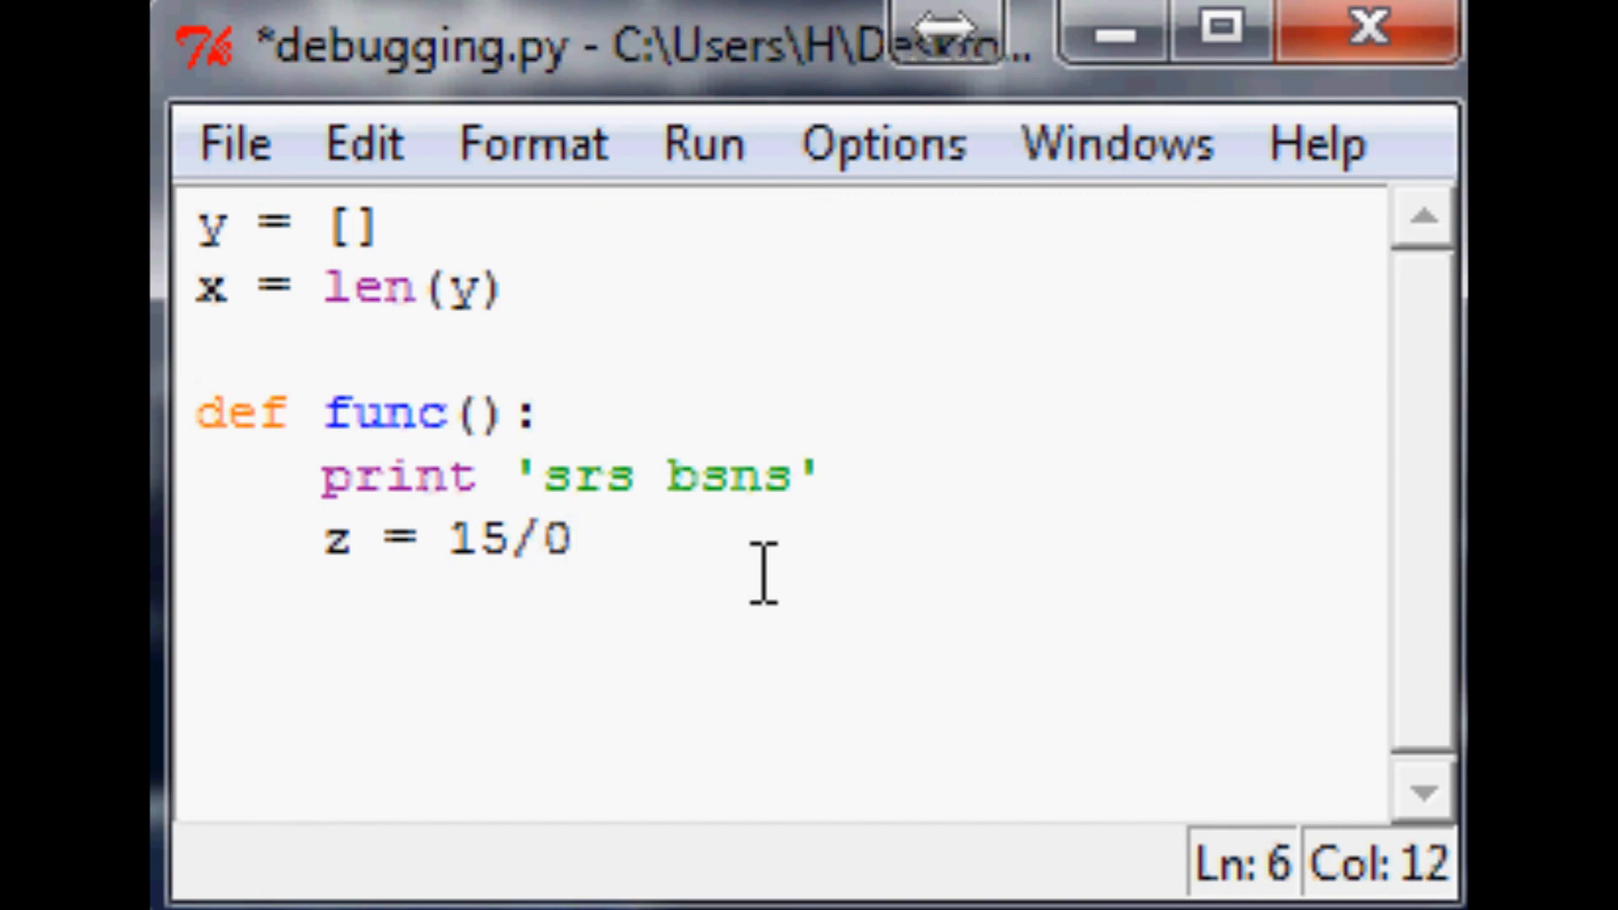